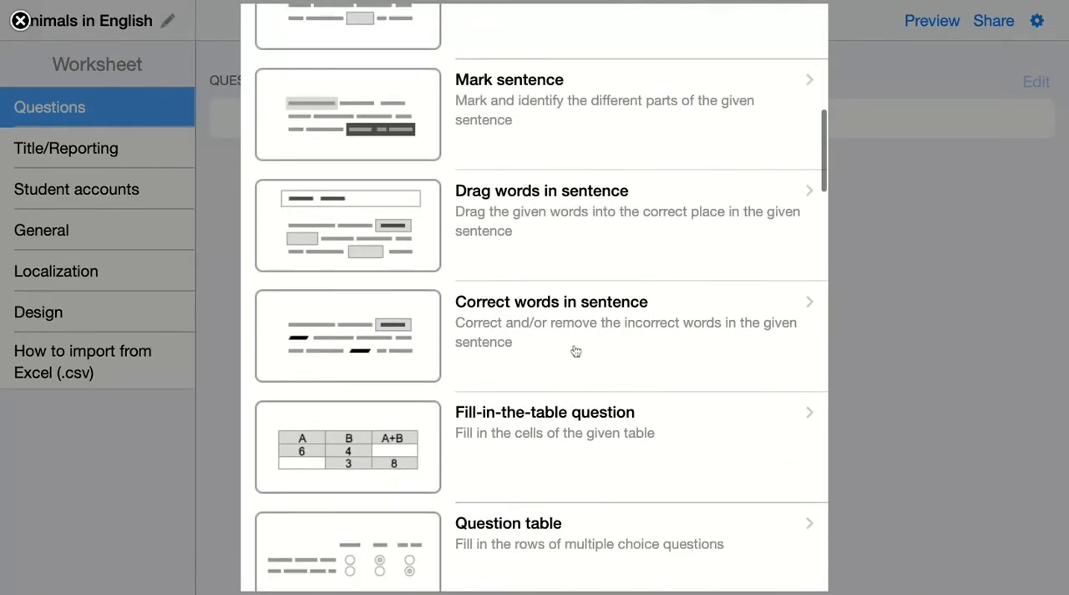
# - Add a Picture - Picture Match question to the Animals in English worksheet
pyautogui.scroll(-3)
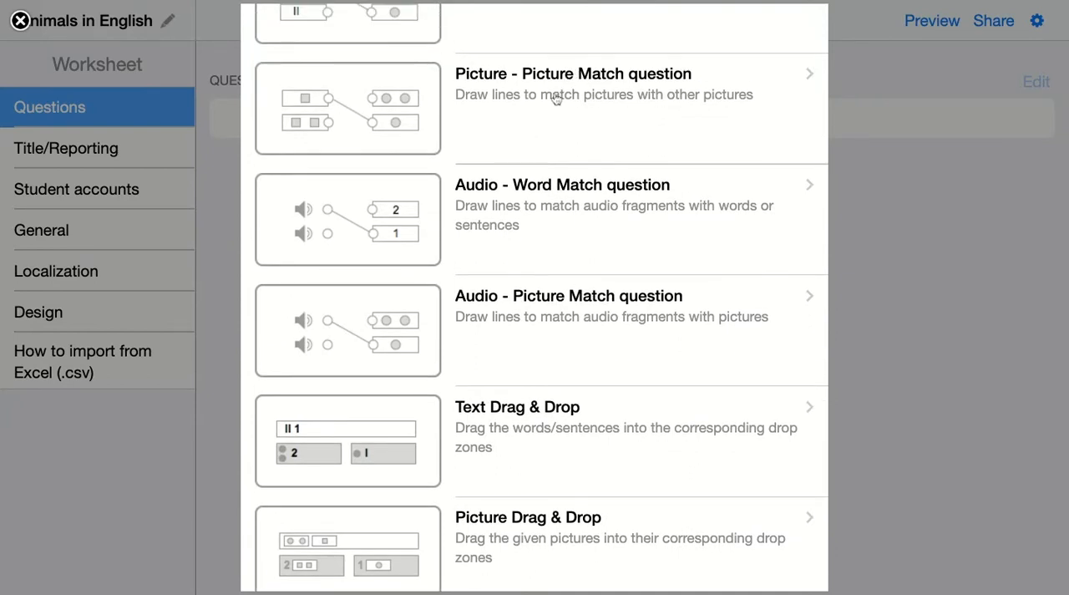
pyautogui.moveTo(613, 129)
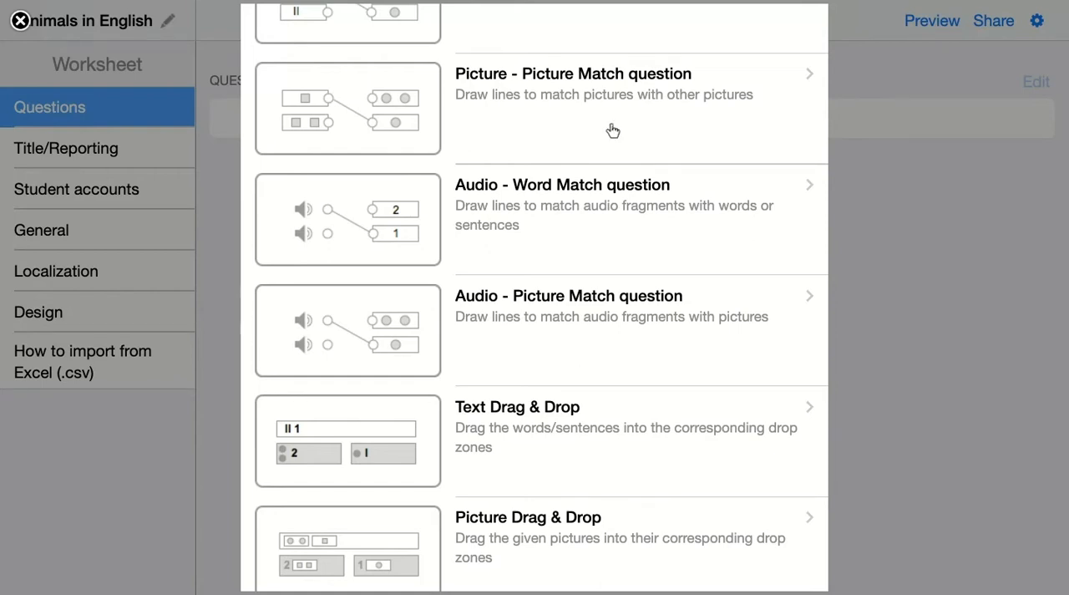
pyautogui.click(573, 84)
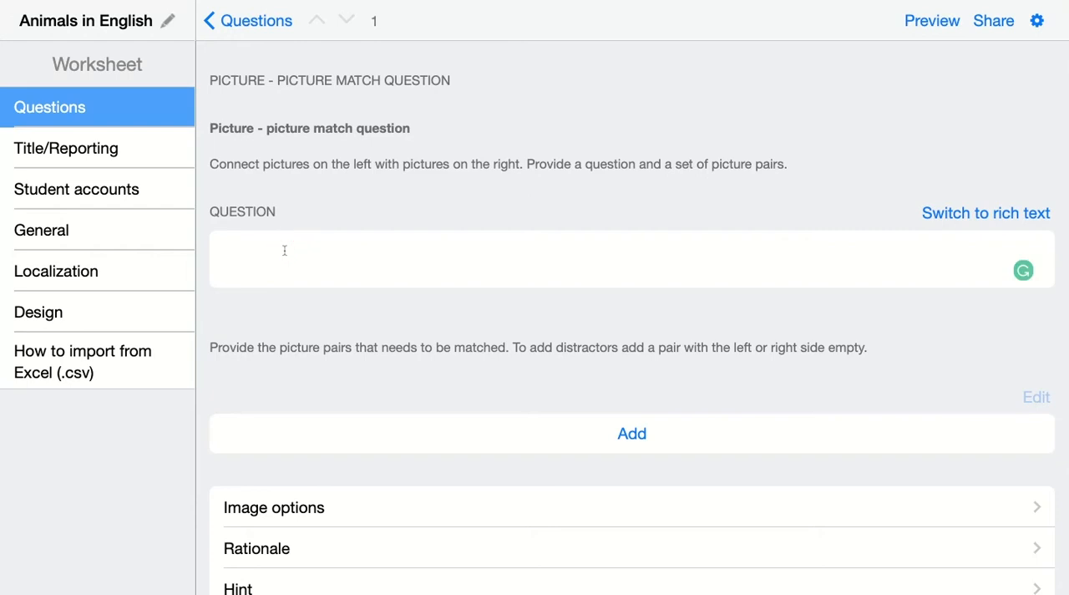
# - Enter the question text 'Connect the tracks of the animals with the right animal.'
pyautogui.write('Connect the')
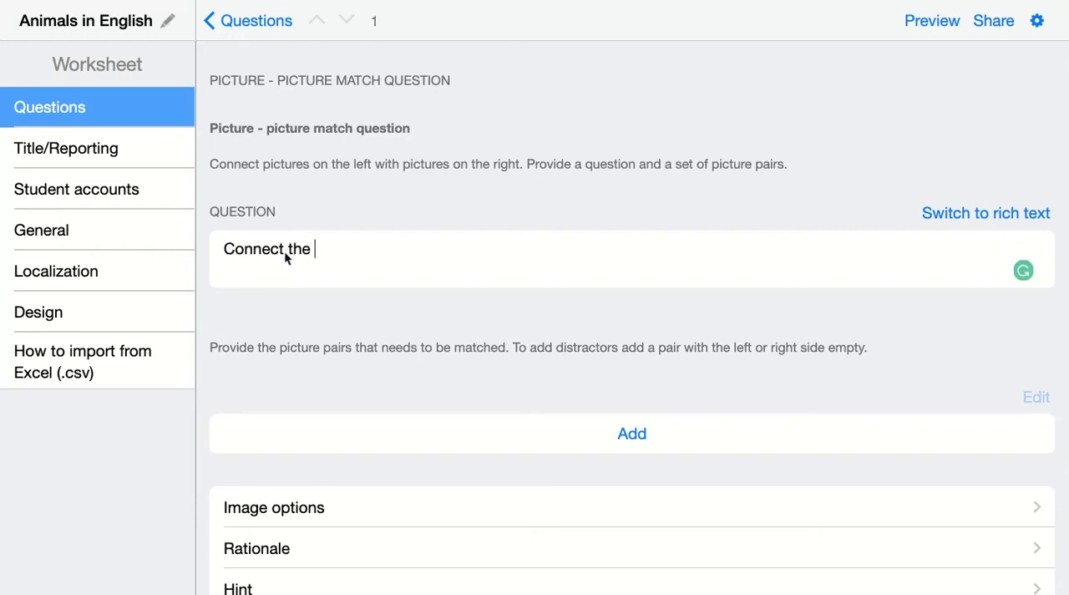
pyautogui.write('tracks')
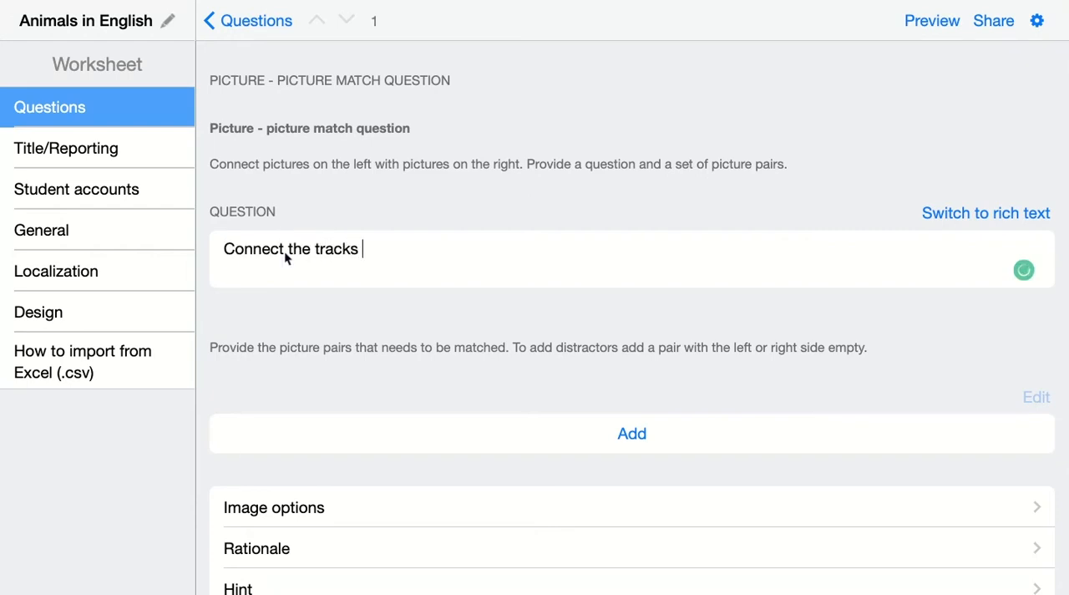
pyautogui.write('of the anima')
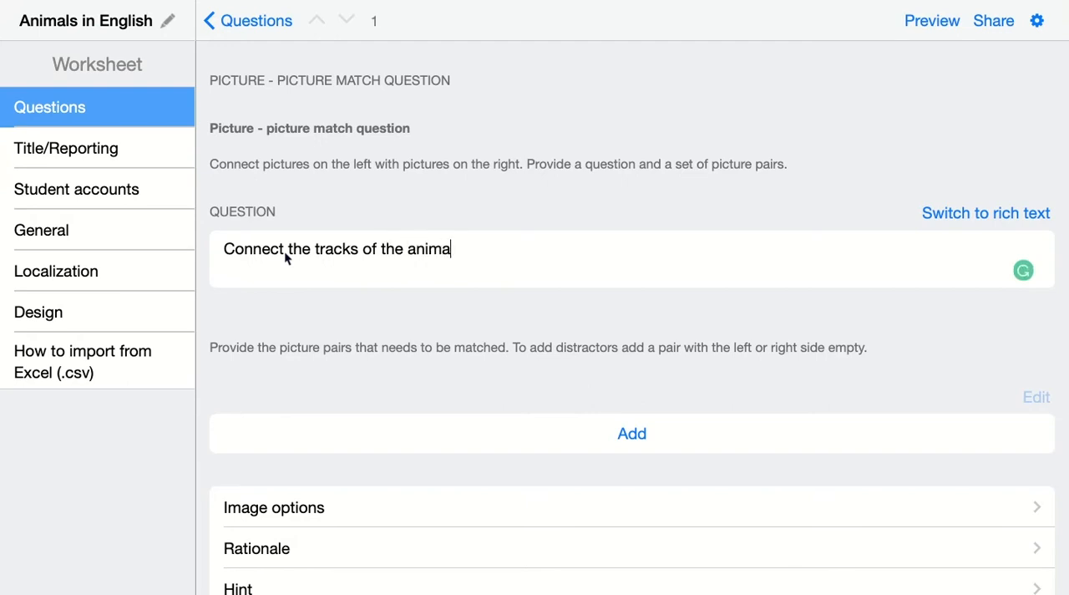
pyautogui.write('ls with the')
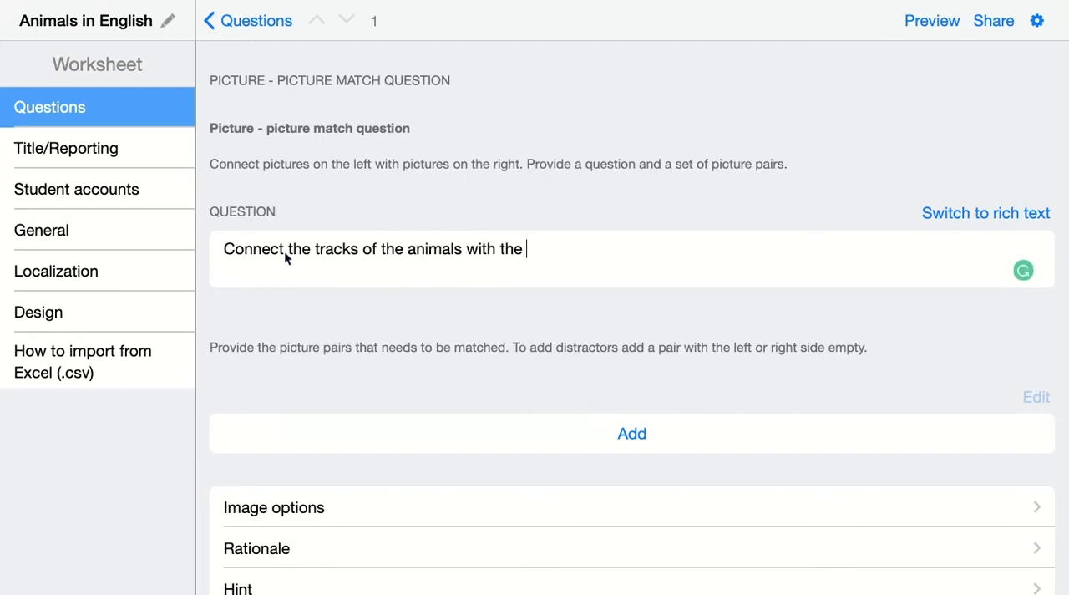
pyautogui.write('right anim')
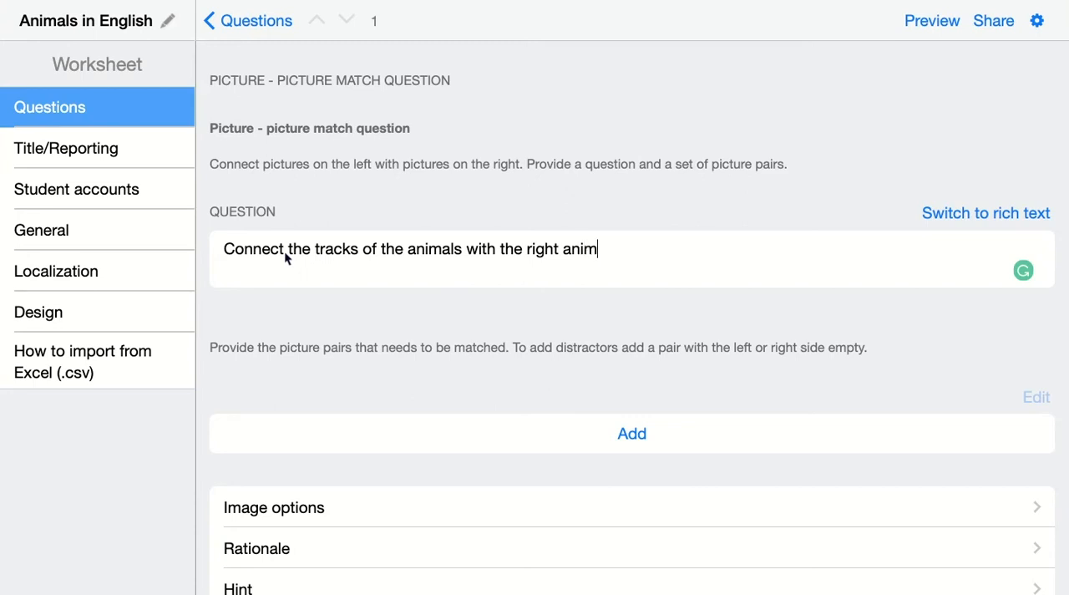
pyautogui.write('al.')
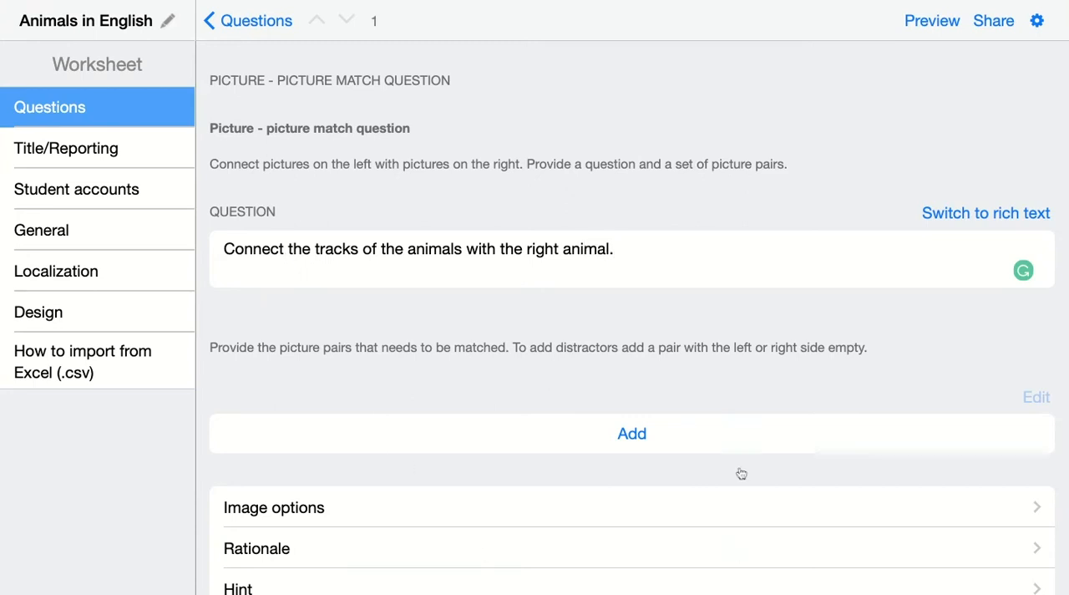
pyautogui.moveTo(689, 448)
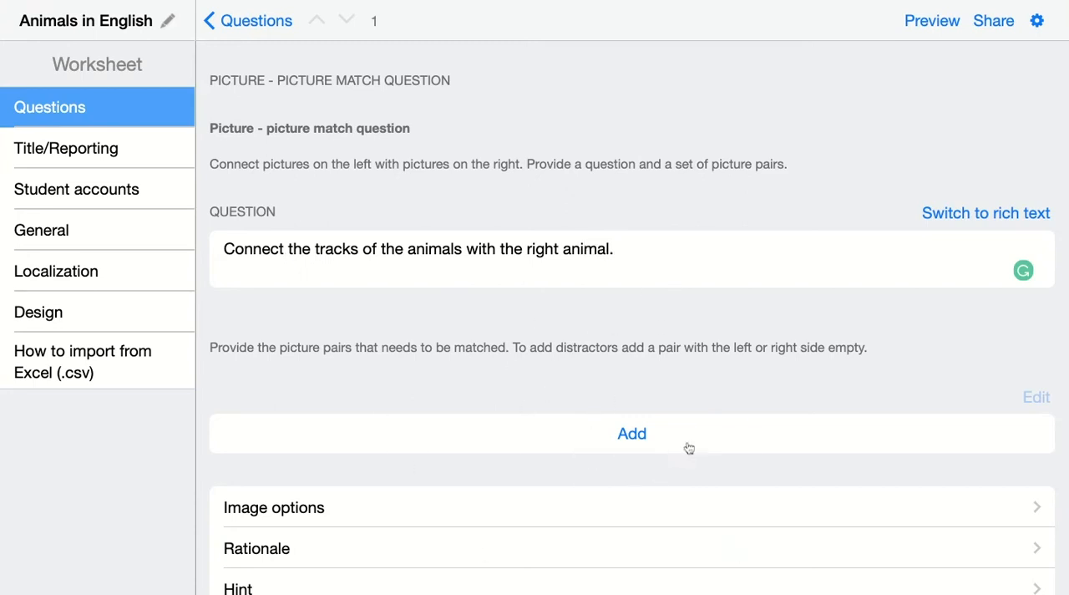
pyautogui.moveTo(650, 447)
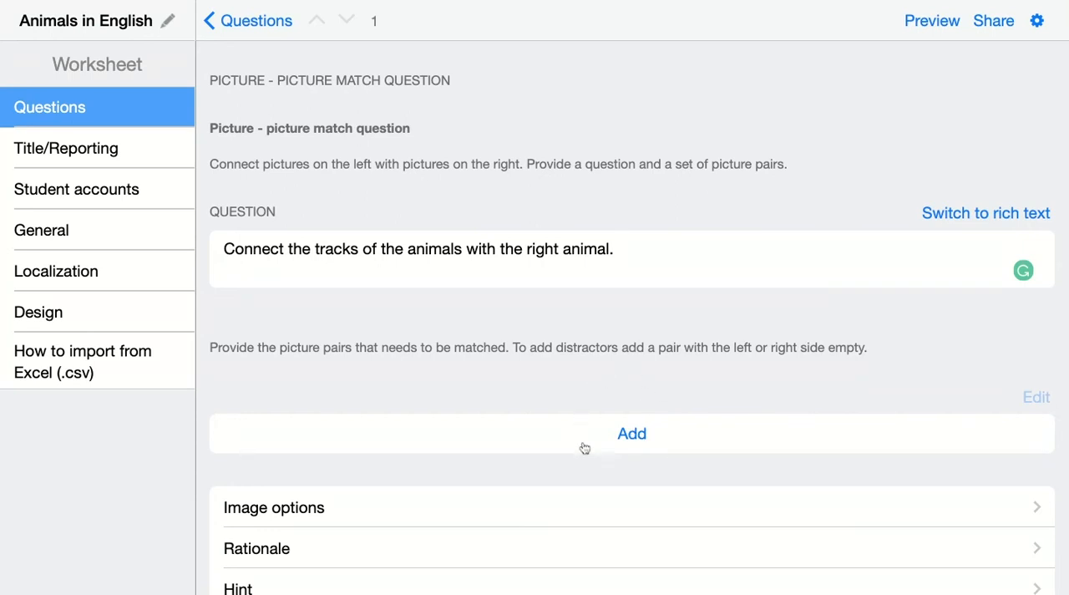
pyautogui.moveTo(587, 427)
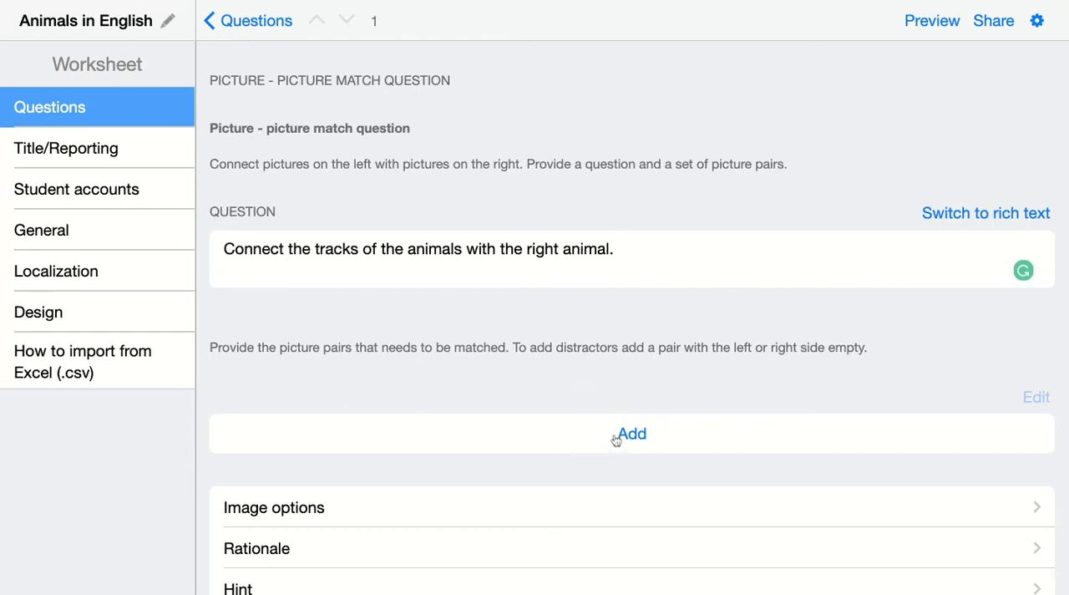
# - Start a new picture pair using the bear track image as its left picture
pyautogui.click(631, 434)
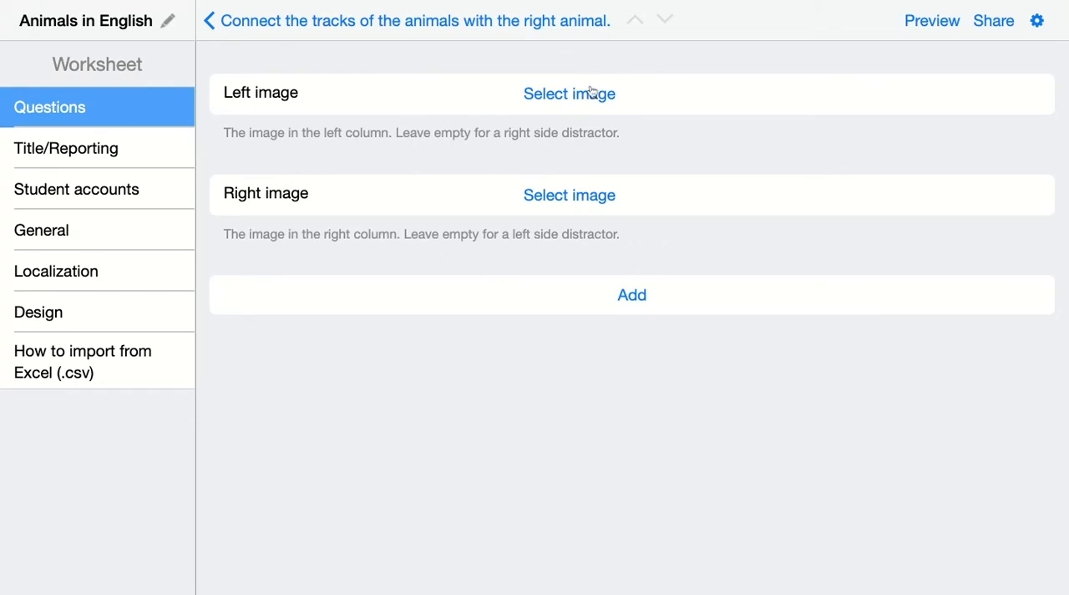
pyautogui.click(569, 92)
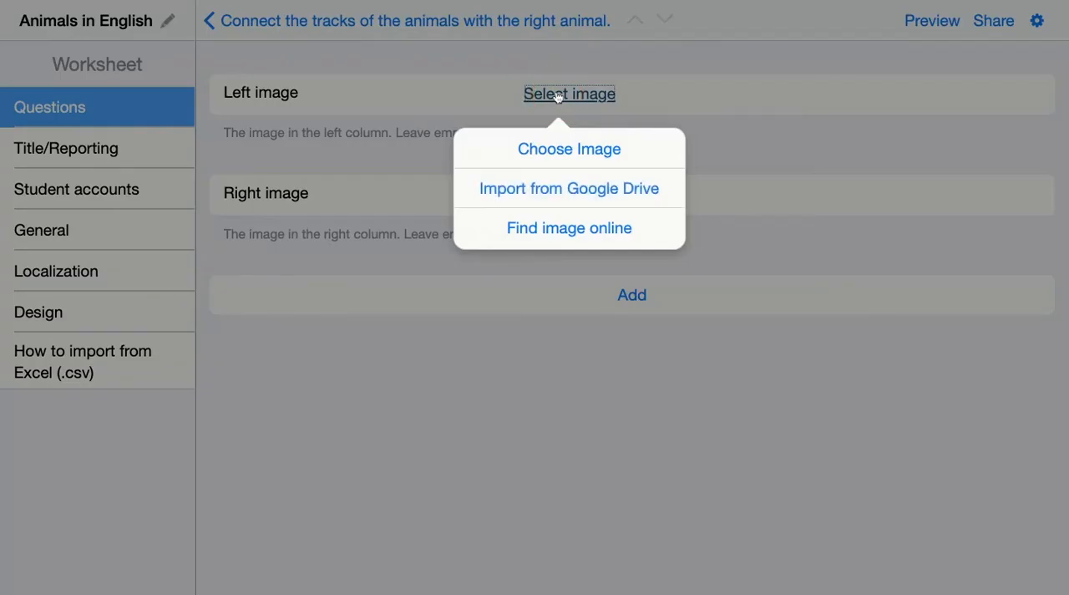
pyautogui.click(569, 149)
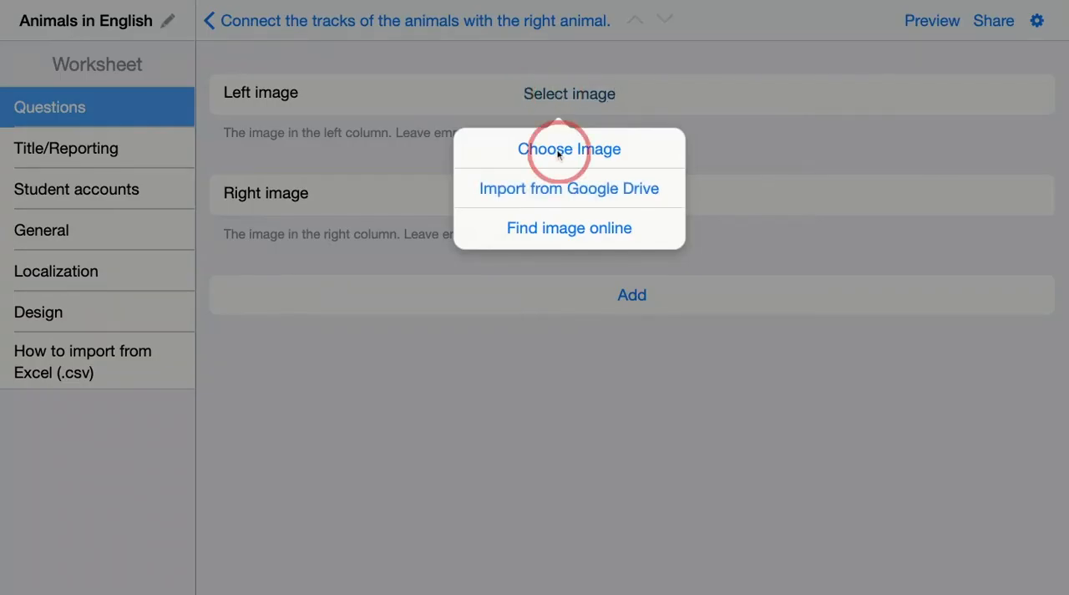
pyautogui.click(569, 148)
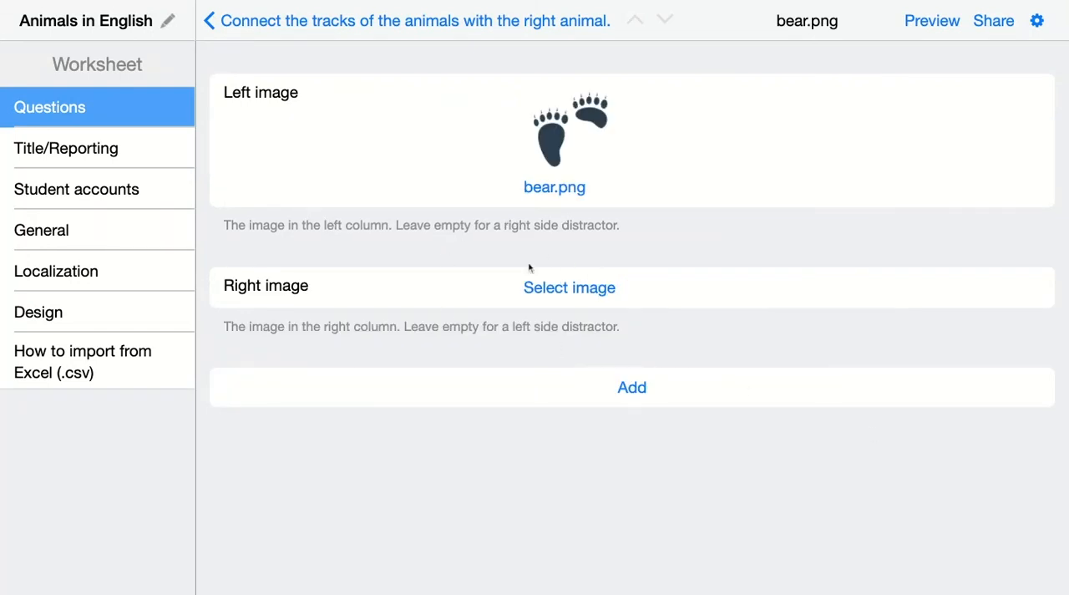
pyautogui.click(569, 287)
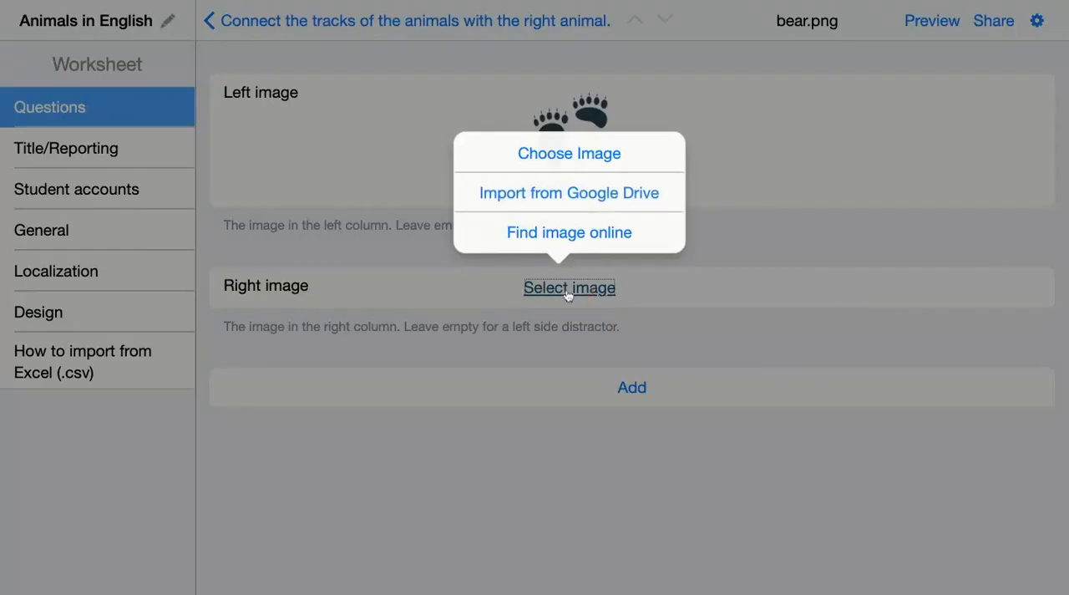
pyautogui.click(568, 233)
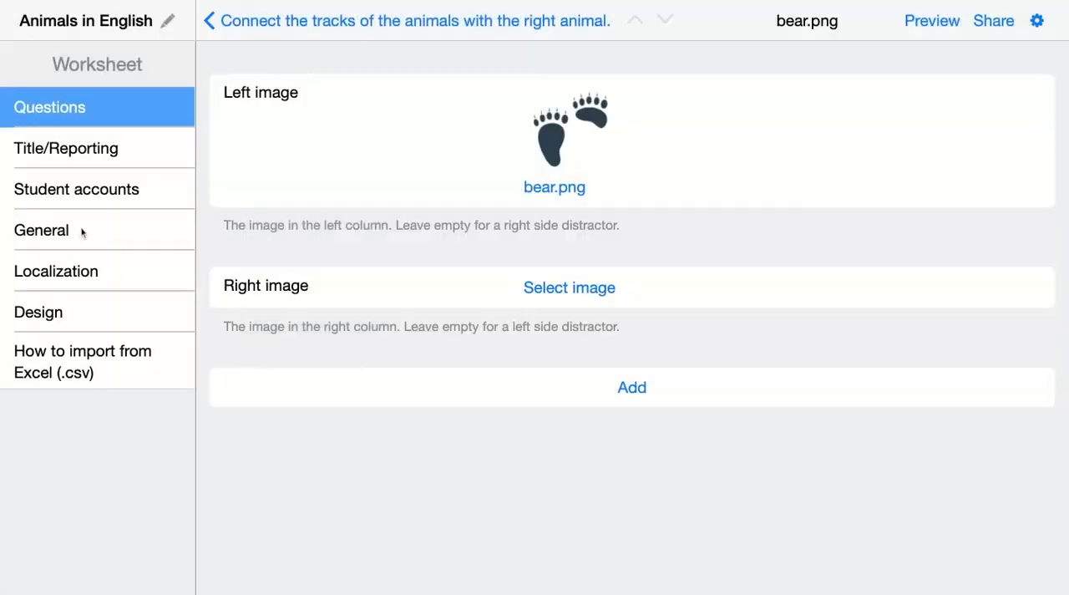
# - Add a pair with the rabbit.png track image and a rabbit photo, returning to Questions
pyautogui.click(568, 287)
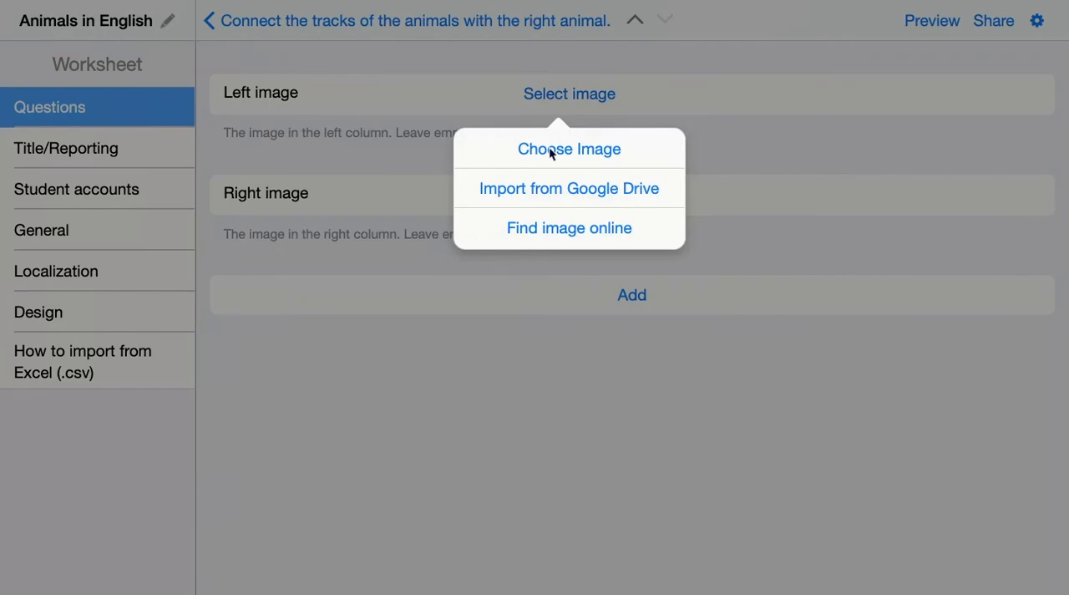
pyautogui.click(569, 227)
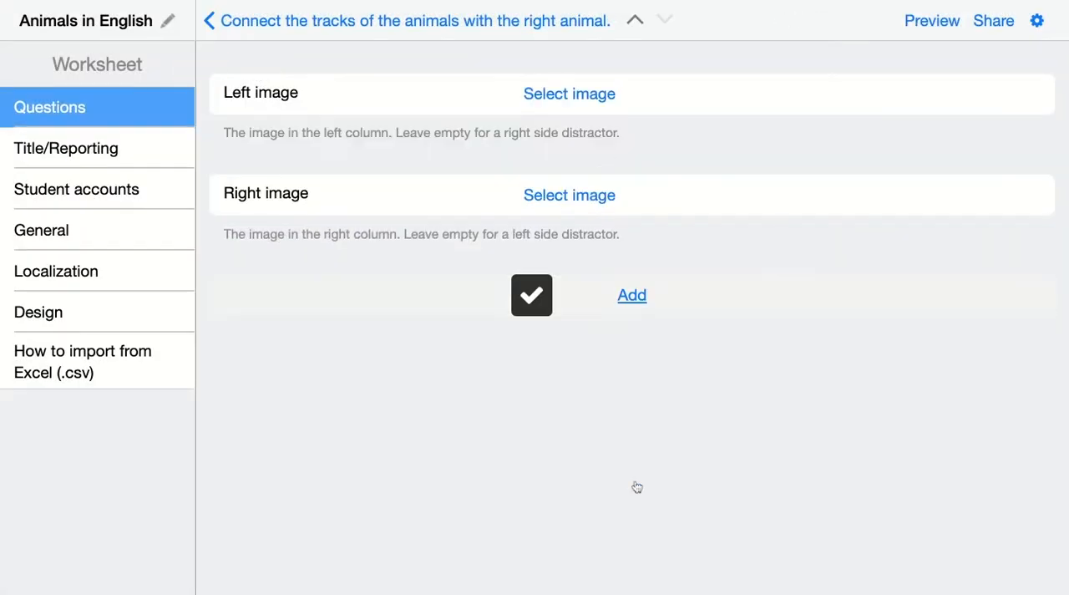
pyautogui.click(569, 94)
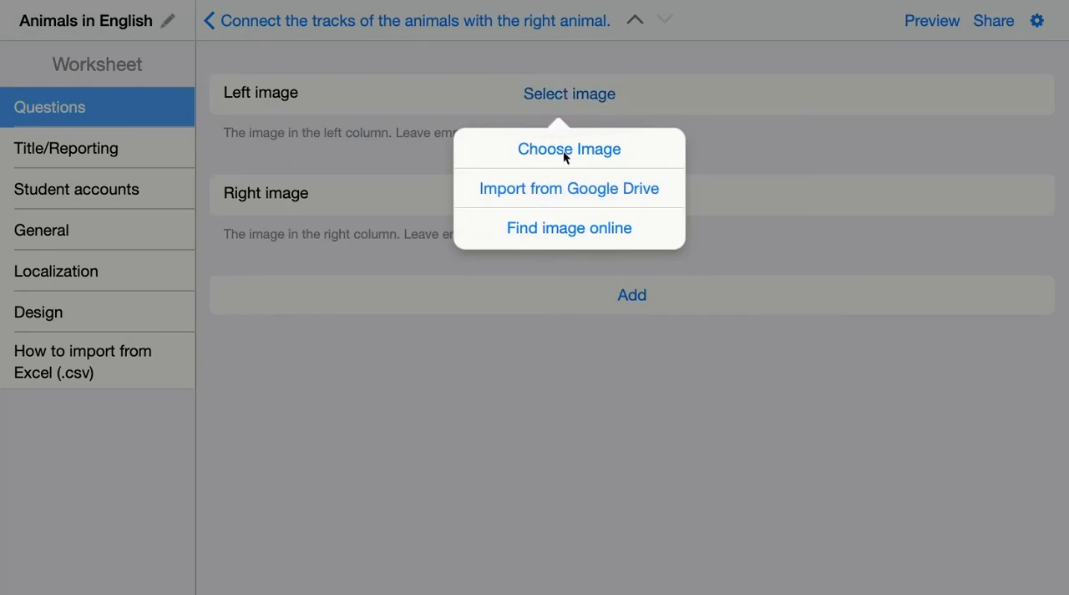
pyautogui.click(569, 149)
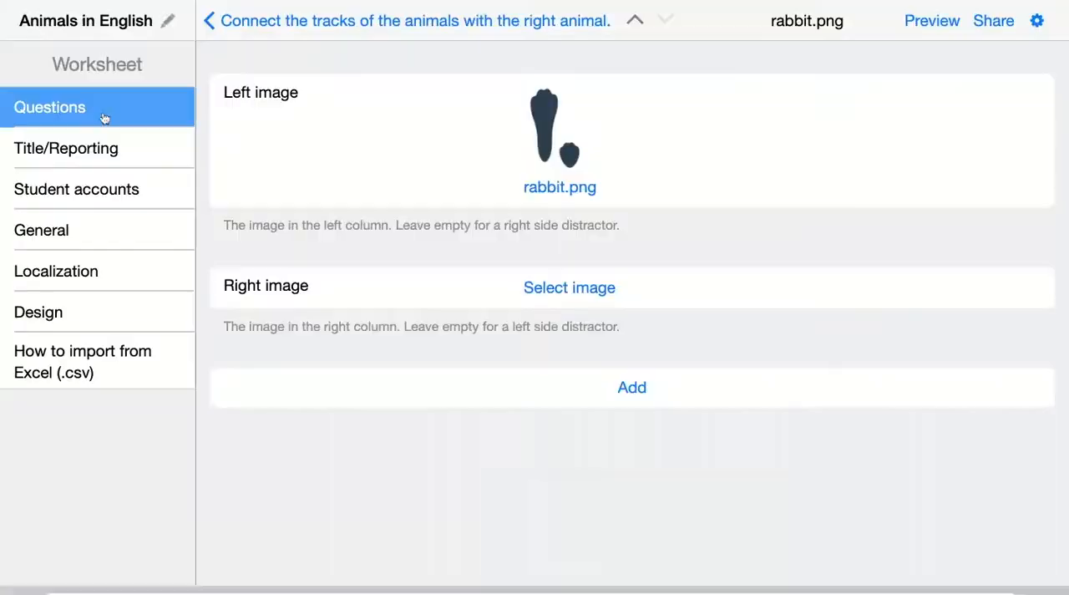
pyautogui.click(569, 287)
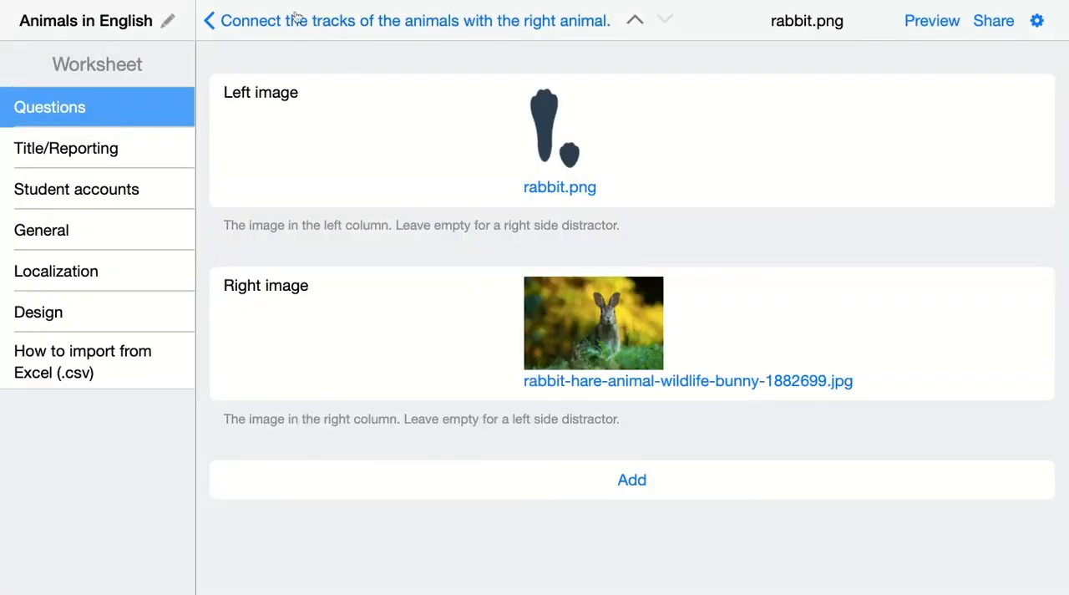
pyautogui.click(209, 20)
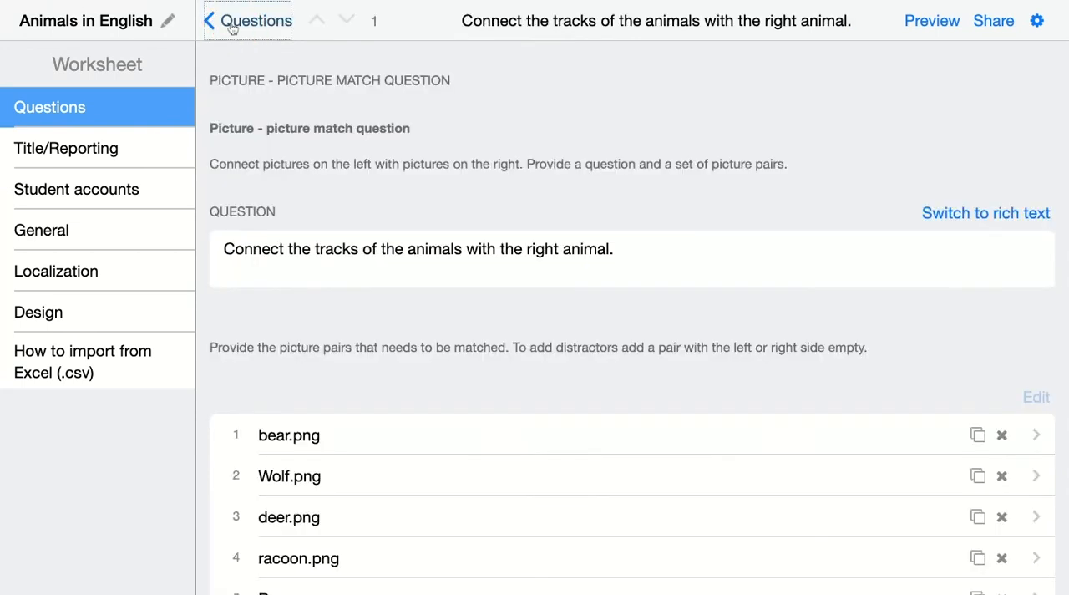
pyautogui.scroll(-3)
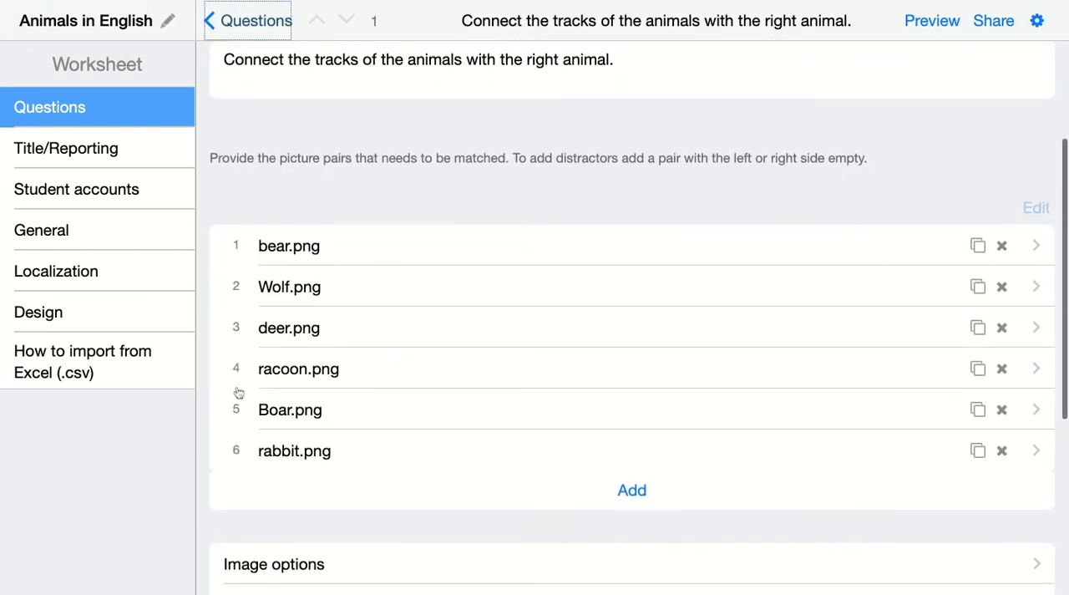
pyautogui.scroll(-3)
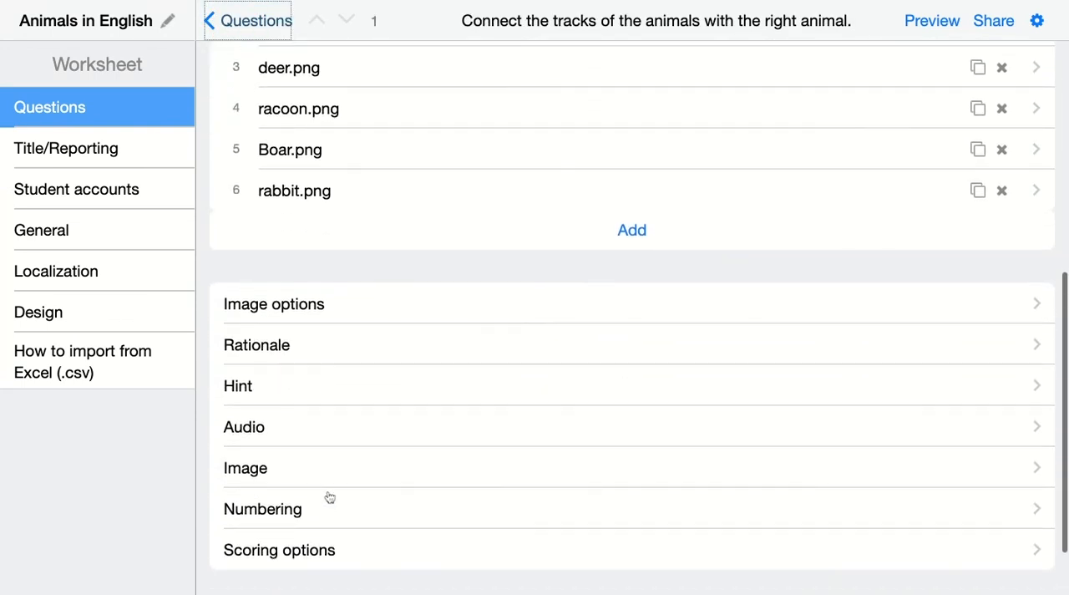
pyautogui.scroll(-3)
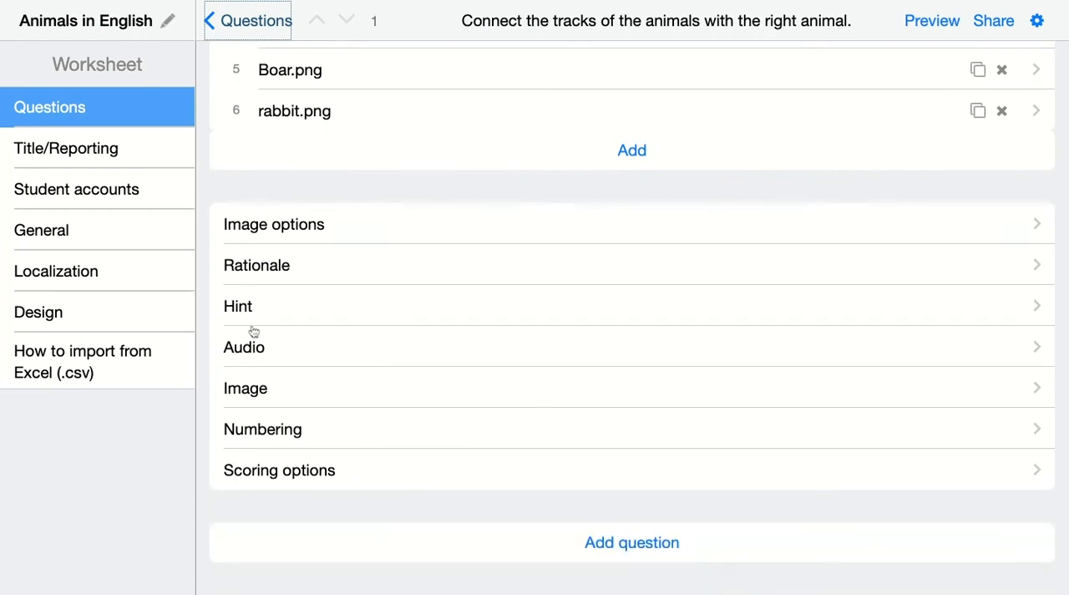
pyautogui.moveTo(283, 474)
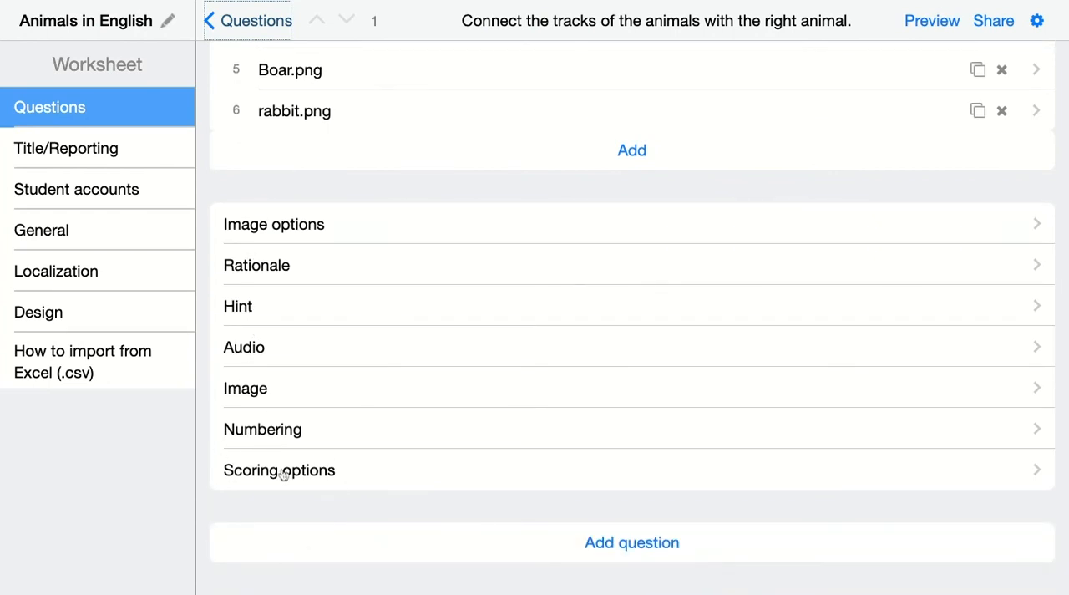
pyautogui.click(279, 469)
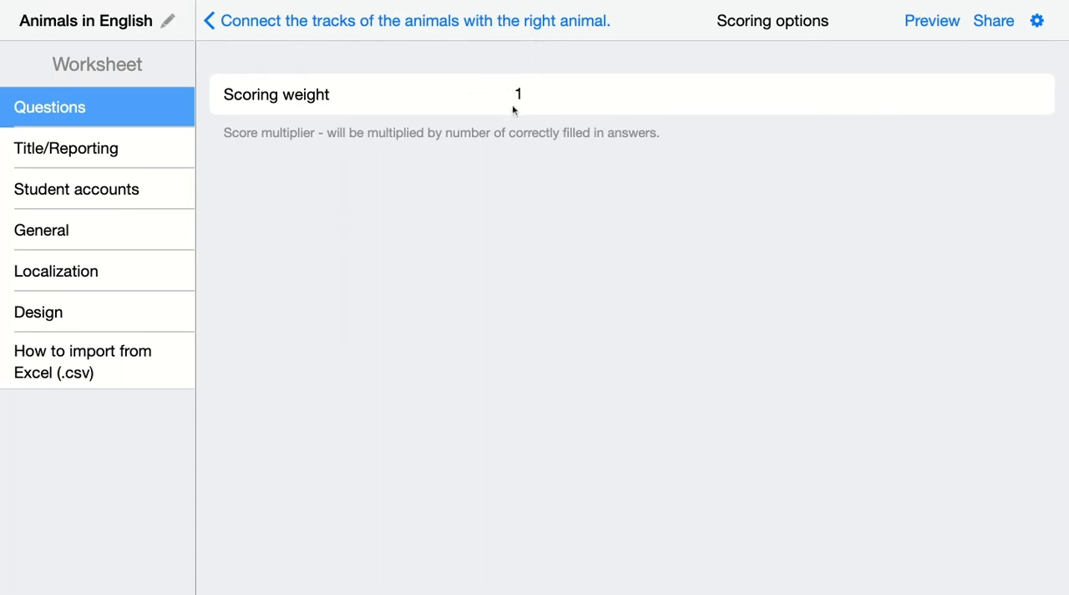
pyautogui.moveTo(368, 172)
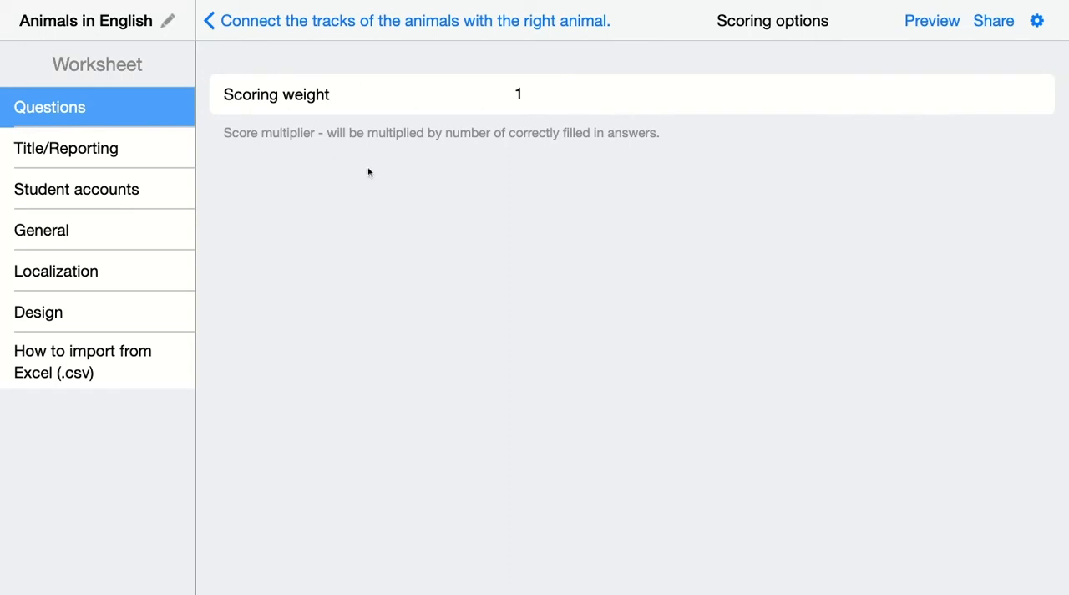
pyautogui.moveTo(411, 180)
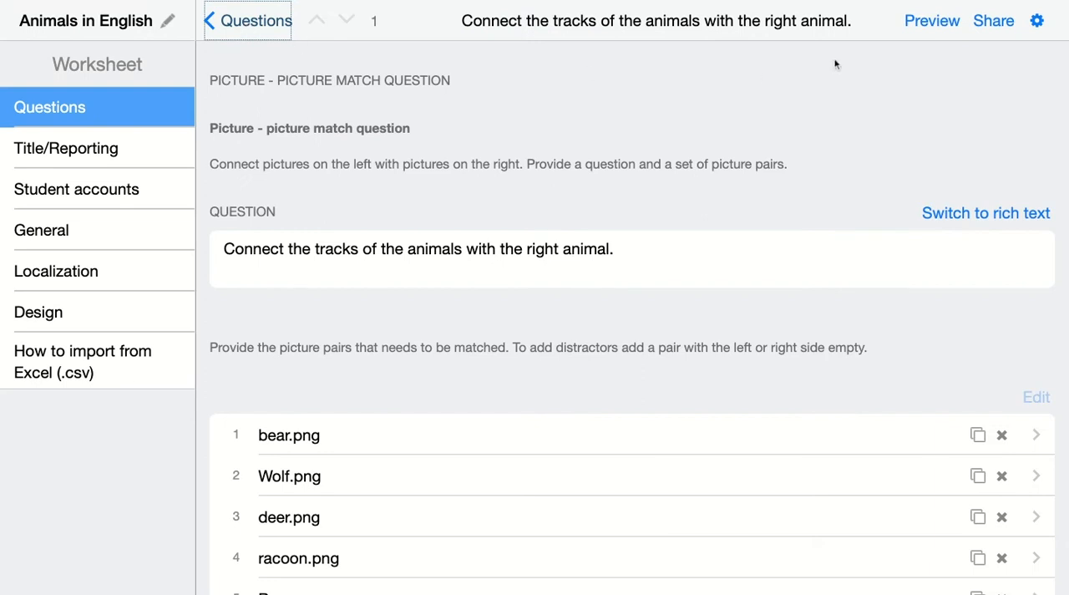
# - Preview the worksheet in Student View, enlarging and closing the bear track image
pyautogui.click(932, 21)
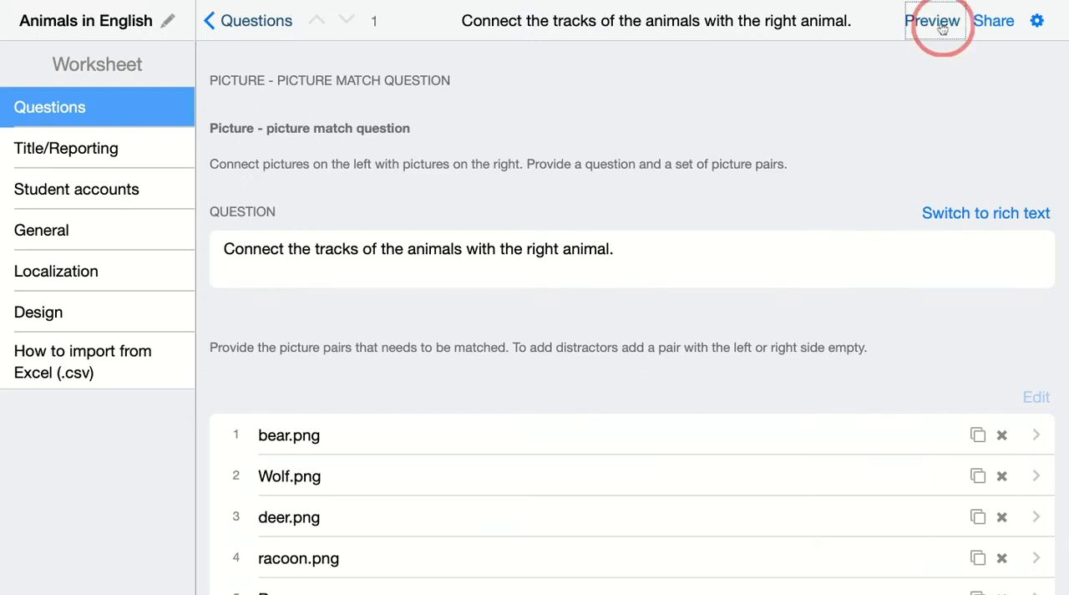
pyautogui.click(932, 20)
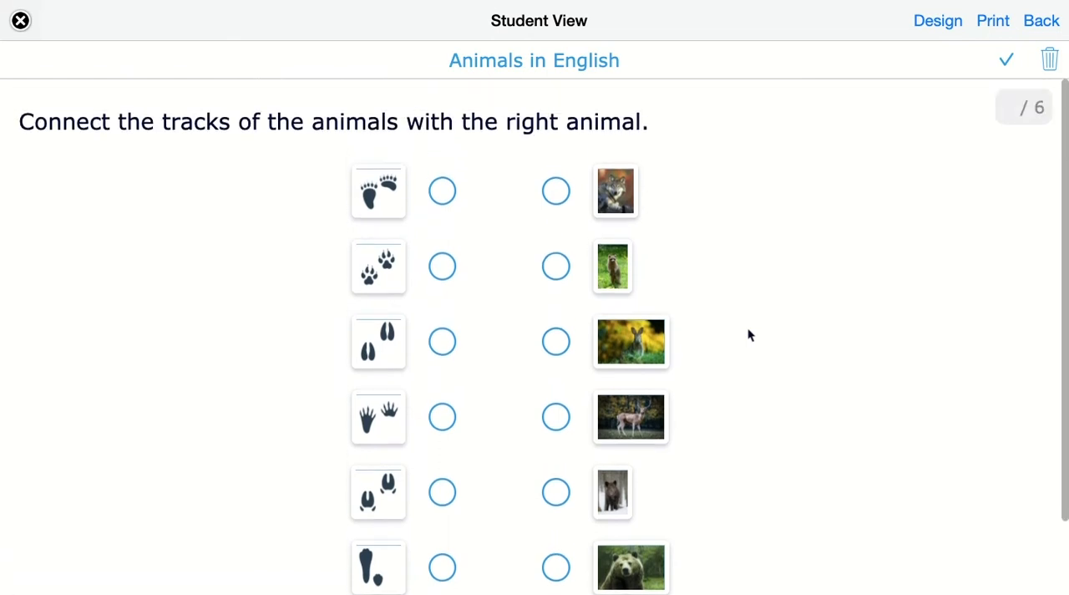
pyautogui.scroll(-3)
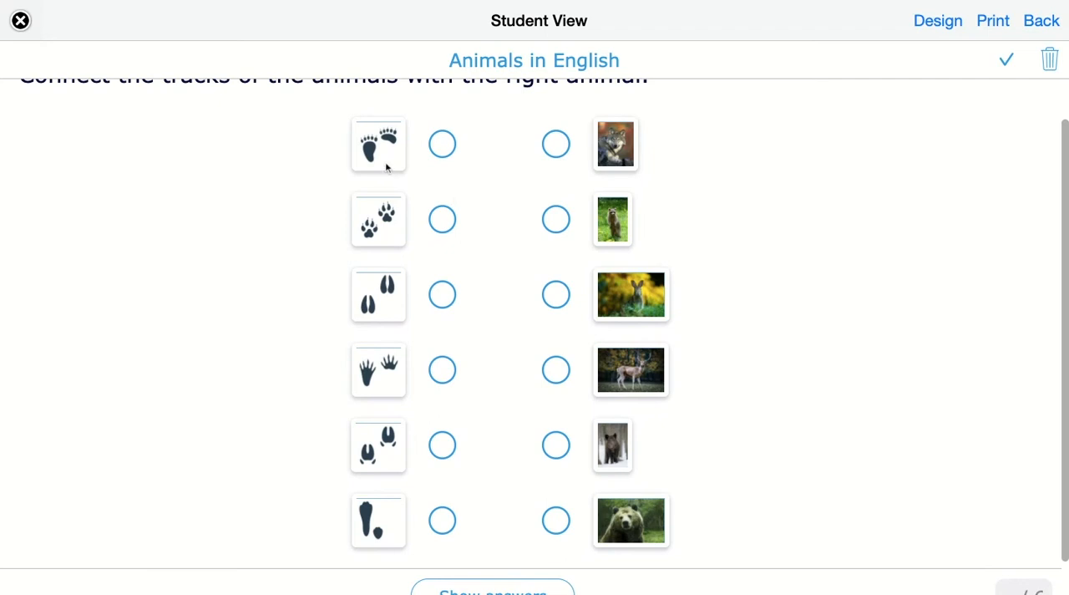
pyautogui.click(378, 143)
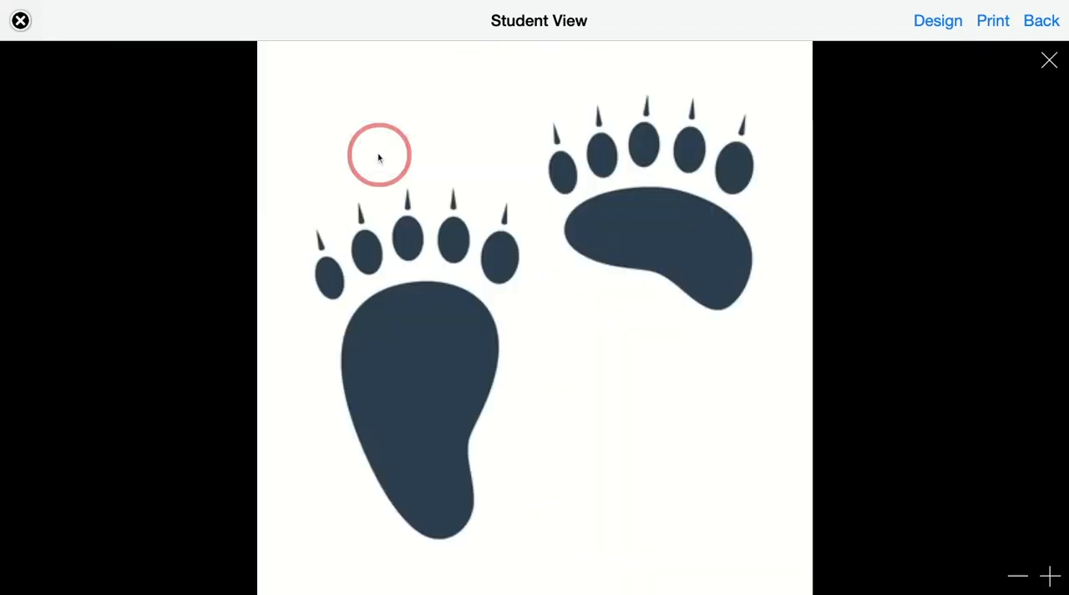
pyautogui.click(1051, 576)
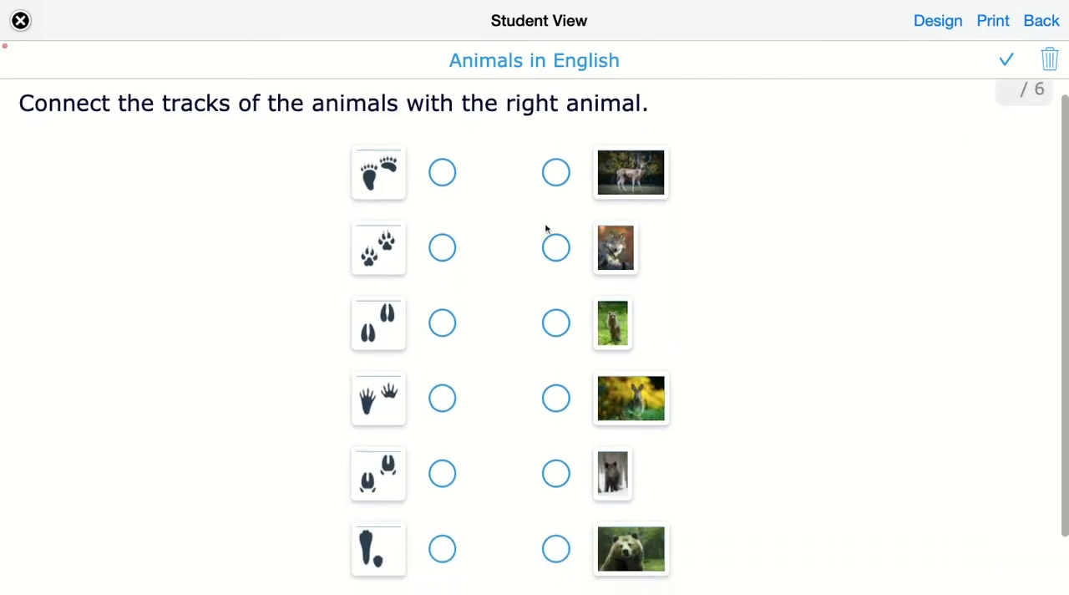
pyautogui.scroll(-3)
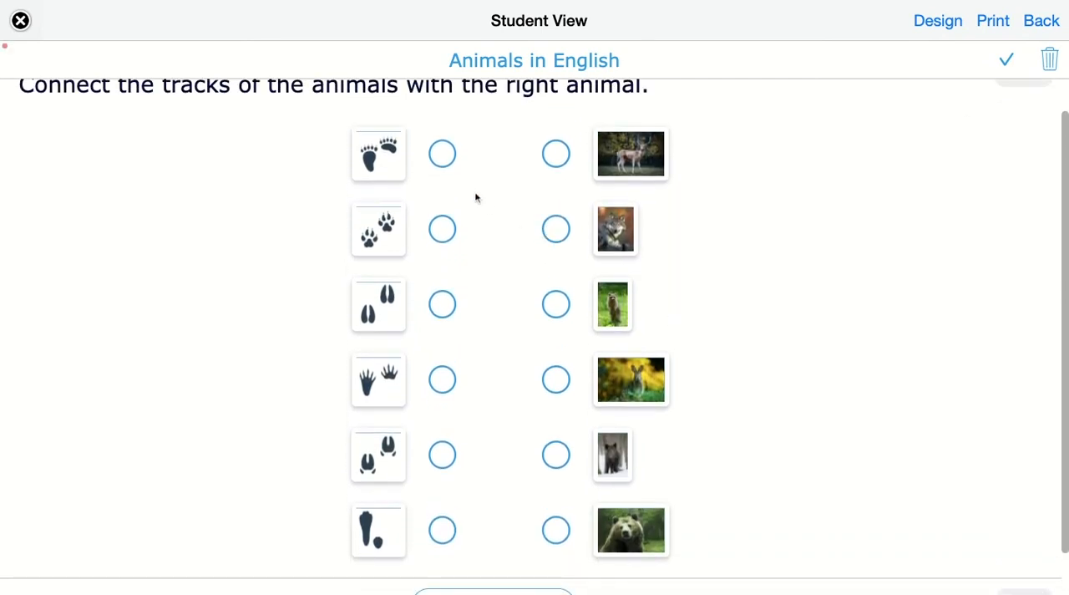
# - Draw lines connecting each track, starting with the bear tracks, to an animal photo
pyautogui.moveTo(442, 153); pyautogui.dragTo(555, 481)
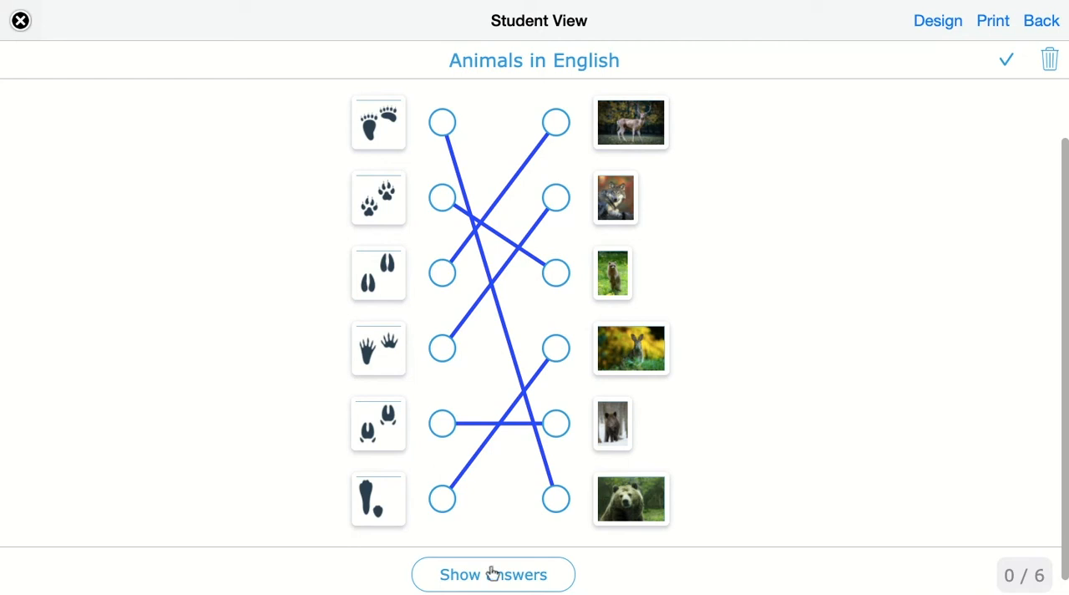
pyautogui.moveTo(525, 588)
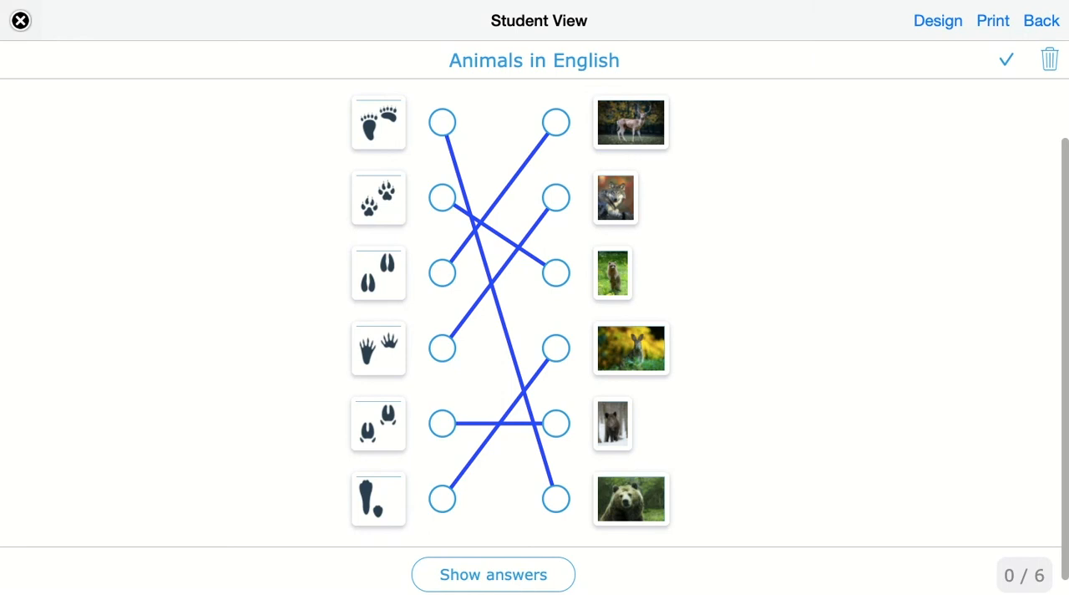
pyautogui.moveTo(558, 579)
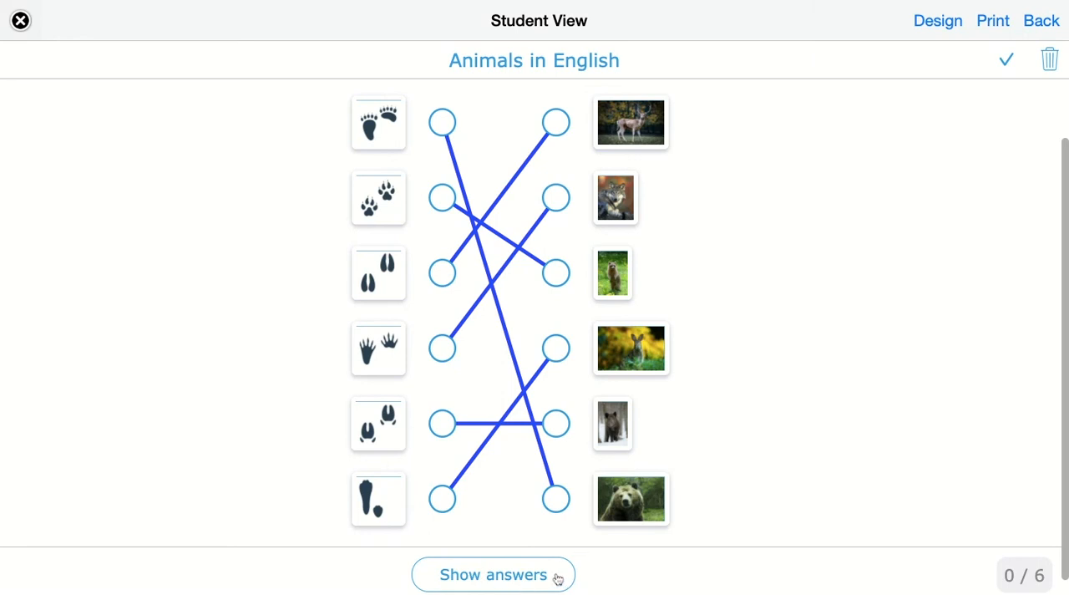
# - Reveal and confirm the answers, grading the matches 4 of 6 correct
pyautogui.click(492, 574)
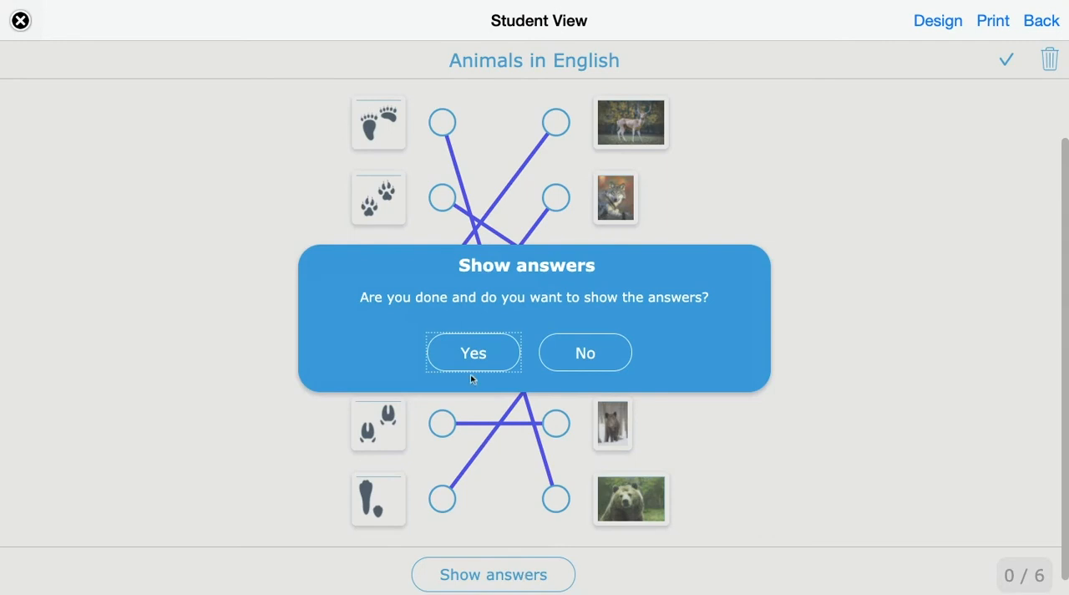
pyautogui.click(472, 351)
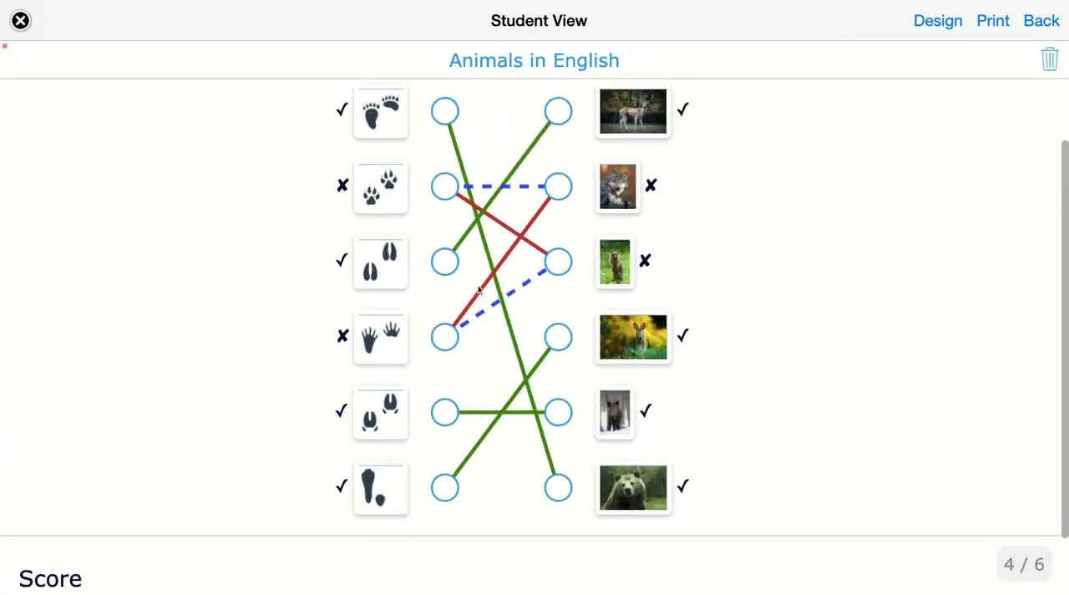
pyautogui.scroll(-3)
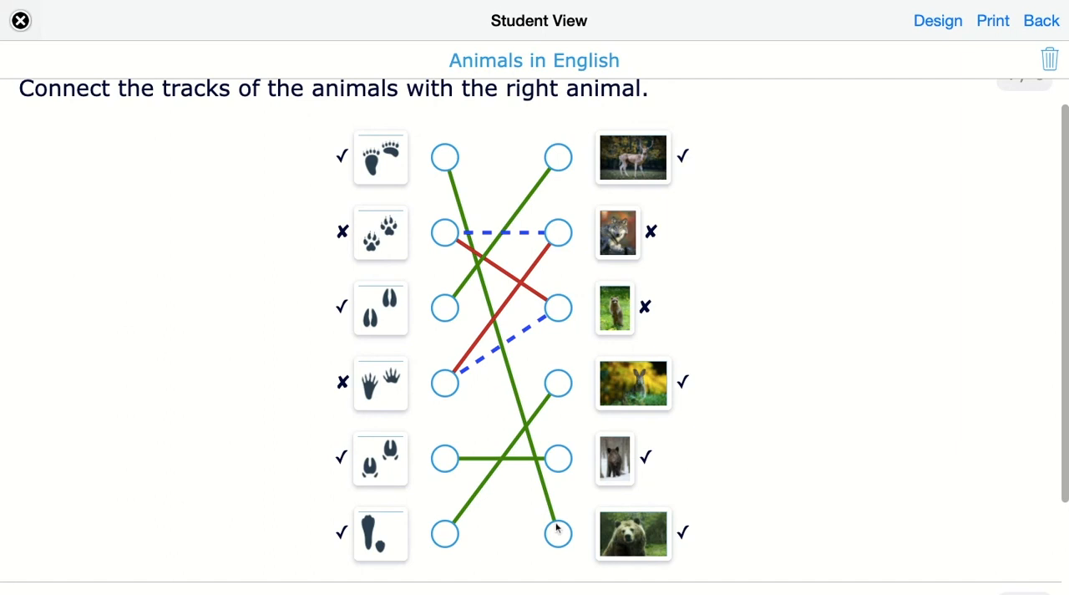
pyautogui.moveTo(445, 234)
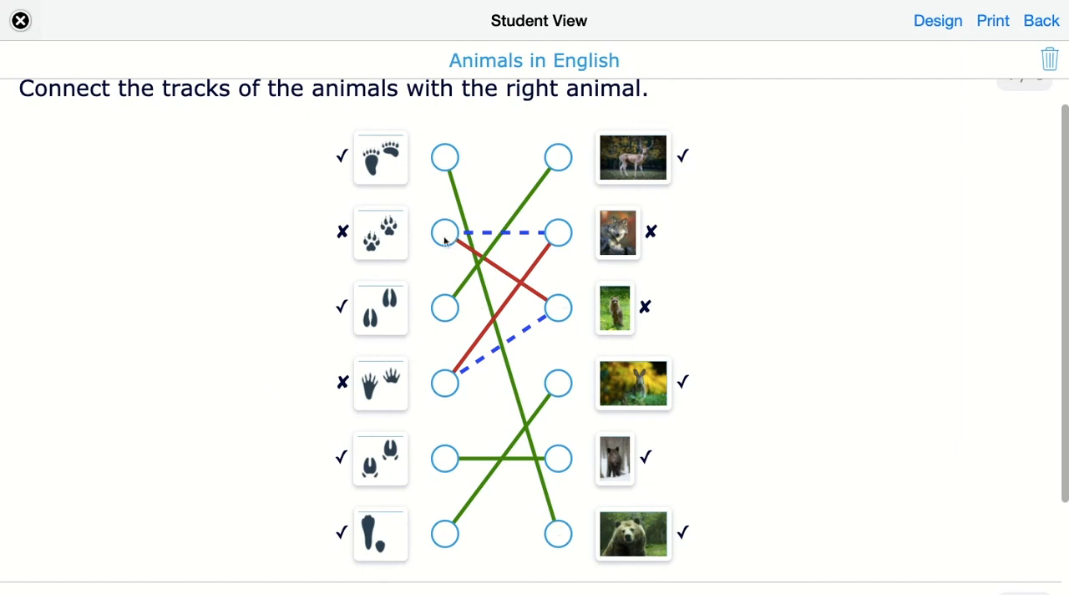